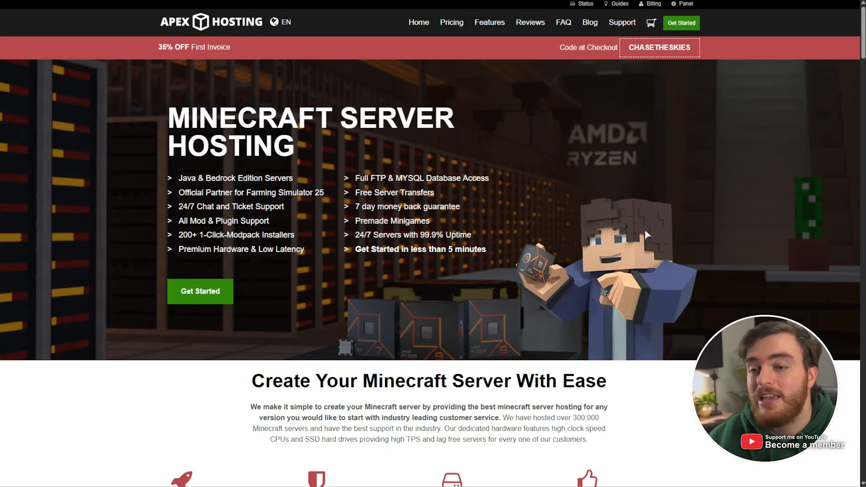
Browse the Apex Hosting homepage and bring up the pricing page via the 35% OFF banner.
{"action": "scroll", "scroll_direction": "down", "scroll_amount": 3}
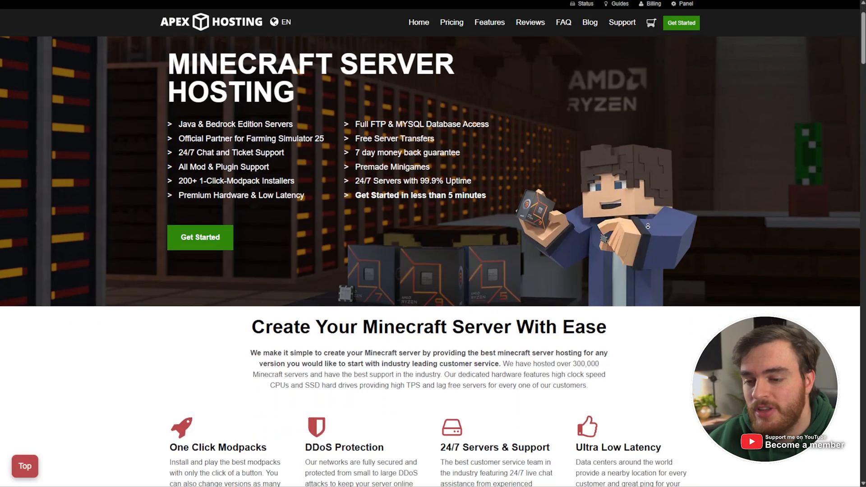
{"action": "scroll", "scroll_direction": "down", "scroll_amount": 3}
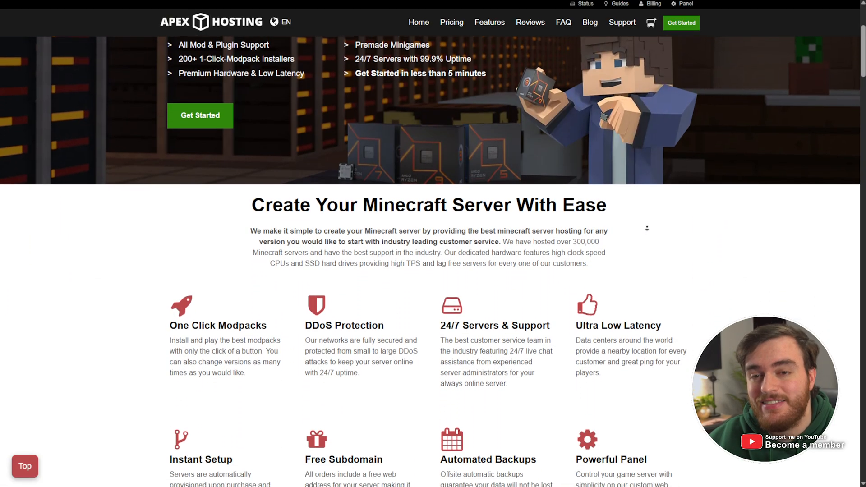
{"action": "scroll", "scroll_direction": "down", "scroll_amount": 3}
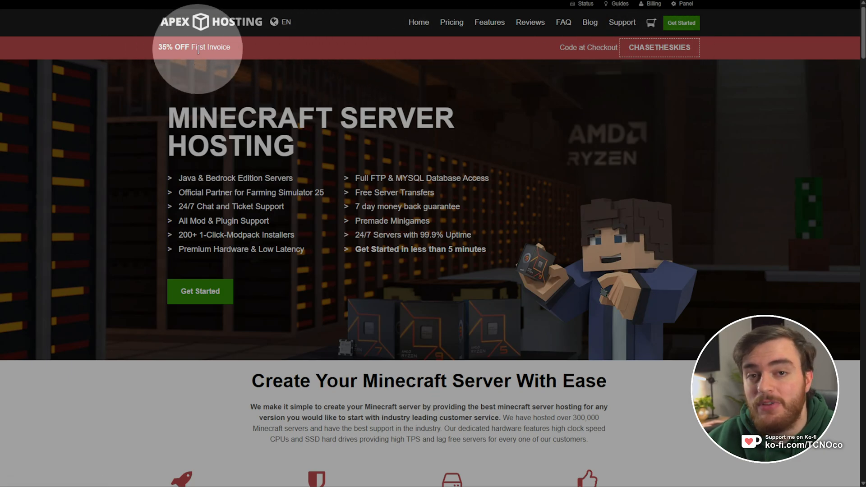
{"action": "left_click", "coordinate": [440, 190]}
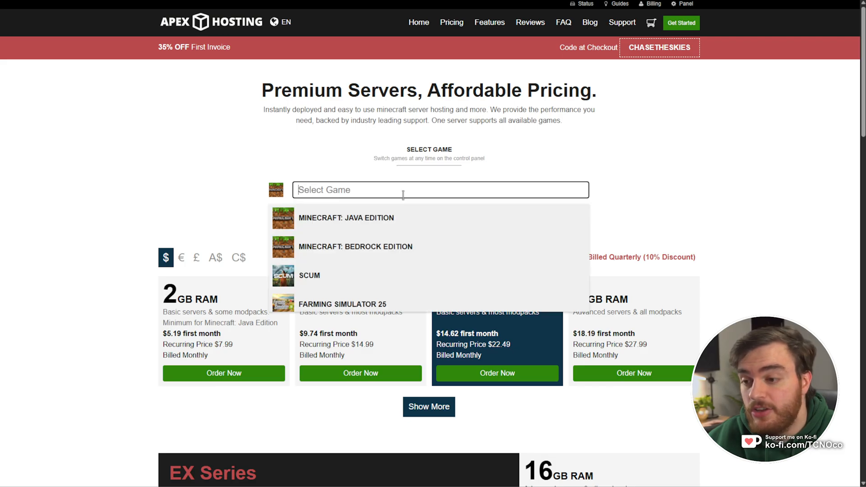
{"action": "scroll", "scroll_direction": "down", "scroll_amount": 3}
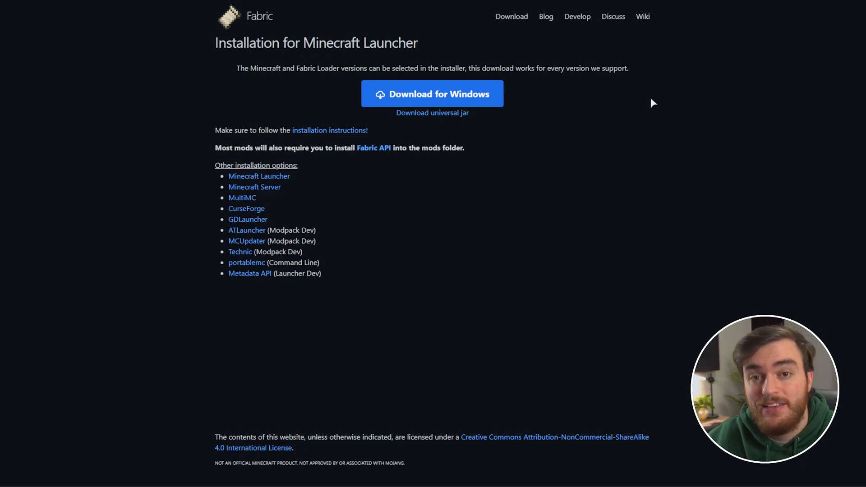
{"action": "mouse_move", "coordinate": [645, 99]}
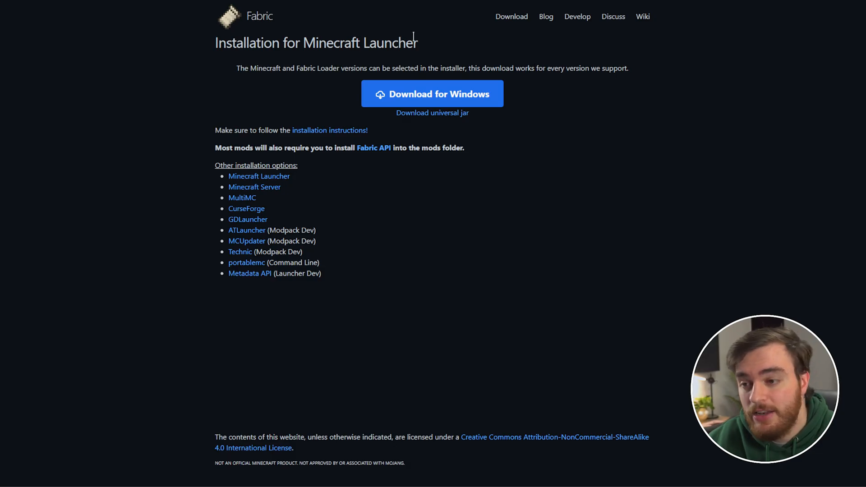
{"action": "mouse_move", "coordinate": [529, 199]}
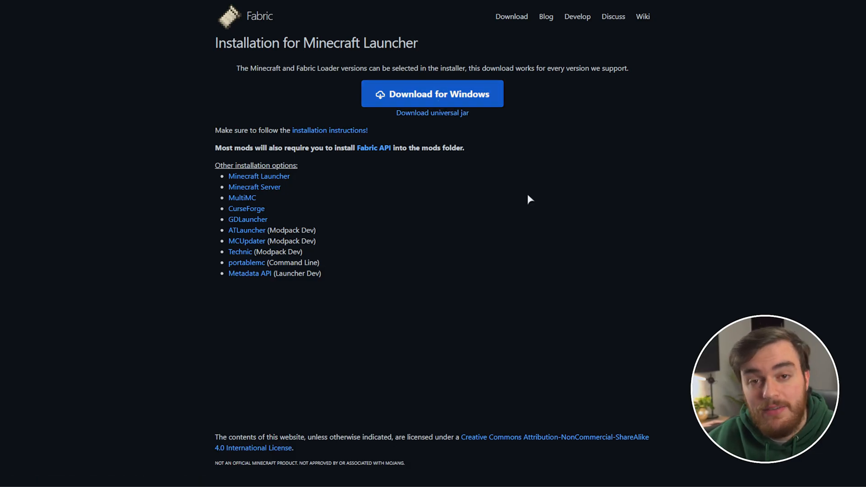
Run the installer and install Fabric Loader 0.16.14 for Minecraft 1.21.6 with a profile created.
{"action": "left_click", "coordinate": [432, 93]}
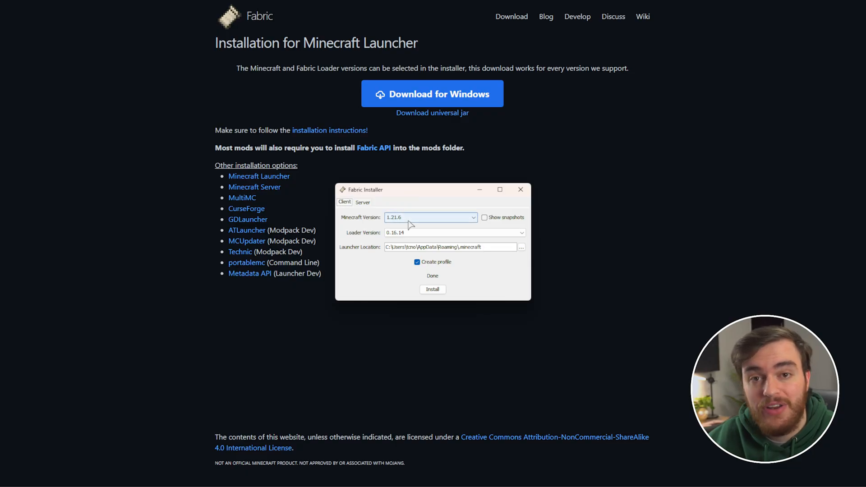
{"action": "mouse_move", "coordinate": [410, 220]}
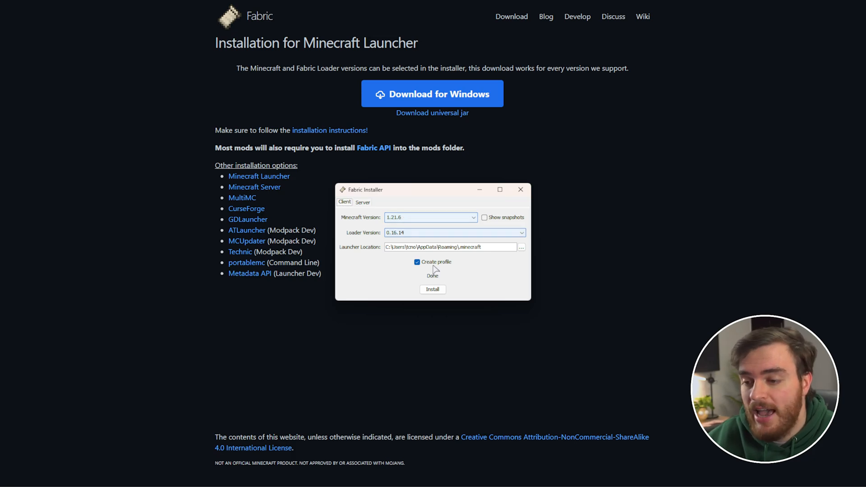
{"action": "left_click", "coordinate": [433, 289]}
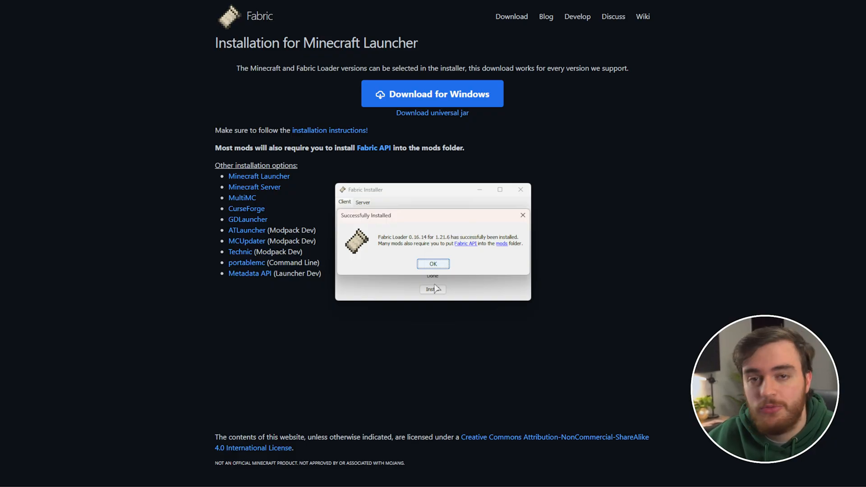
{"action": "mouse_move", "coordinate": [436, 288]}
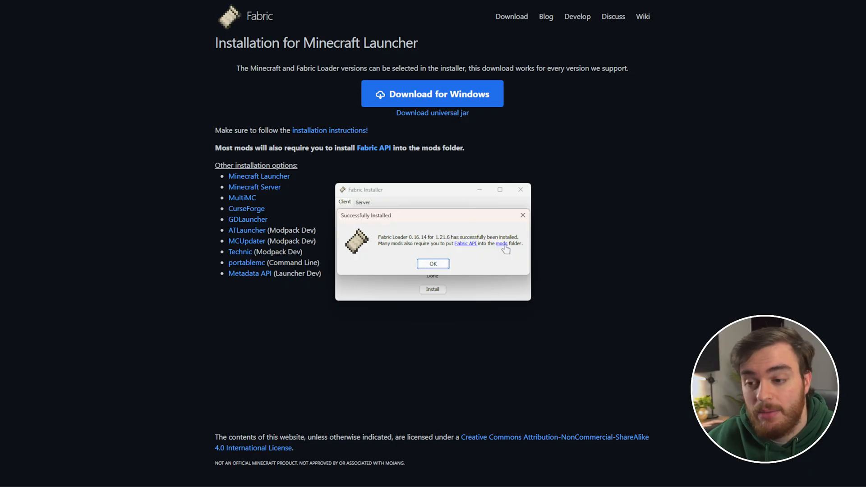
Reach the .minecraft data folder through a Win+R run of %AppData%.
{"action": "left_click", "coordinate": [433, 263]}
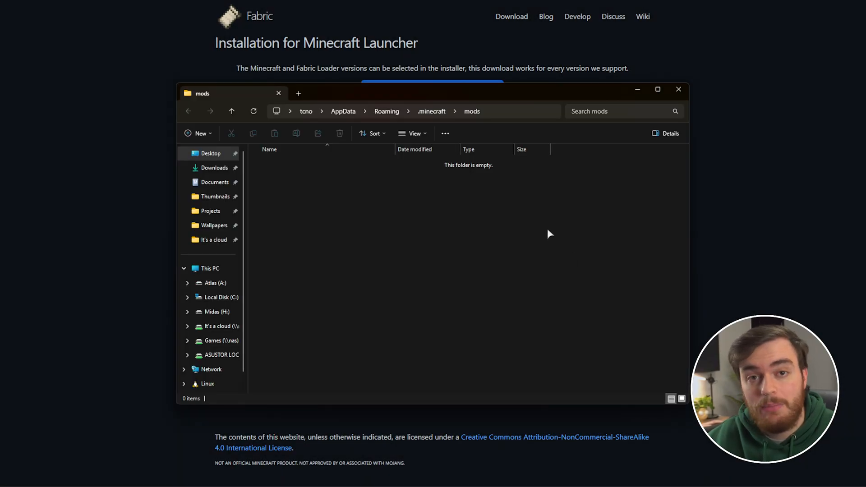
{"action": "left_click", "coordinate": [386, 111]}
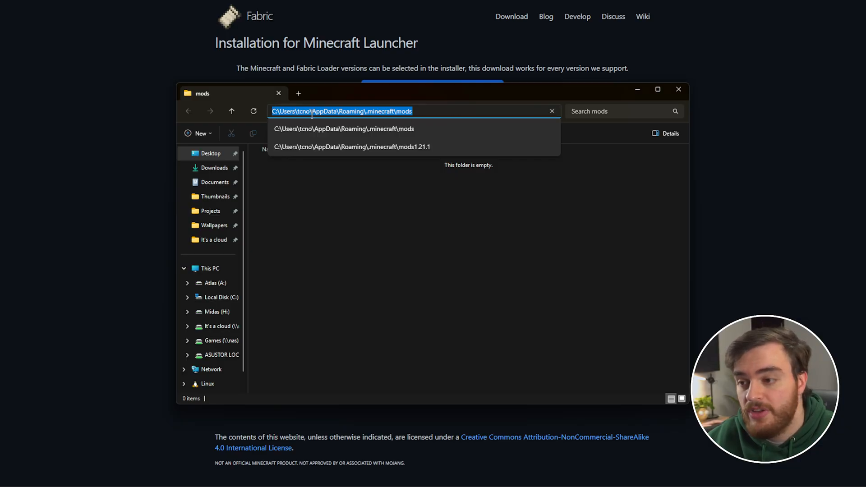
{"action": "left_click", "coordinate": [367, 111]}
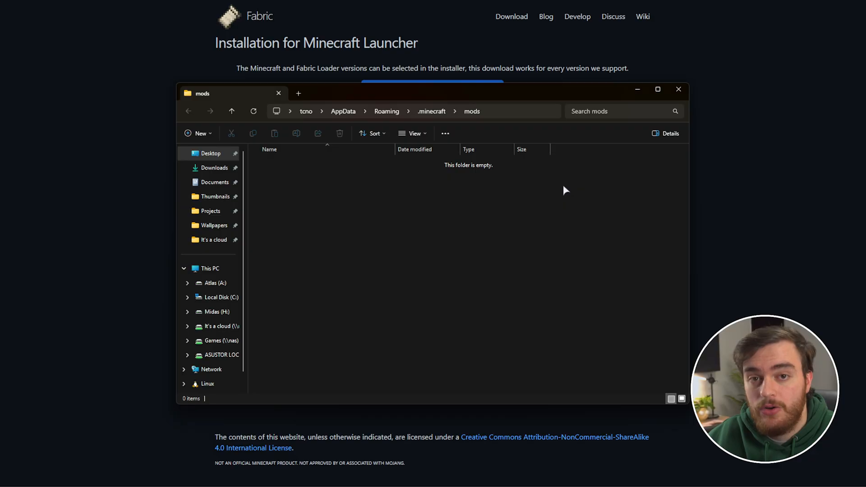
{"action": "key", "text": "Win+r"}
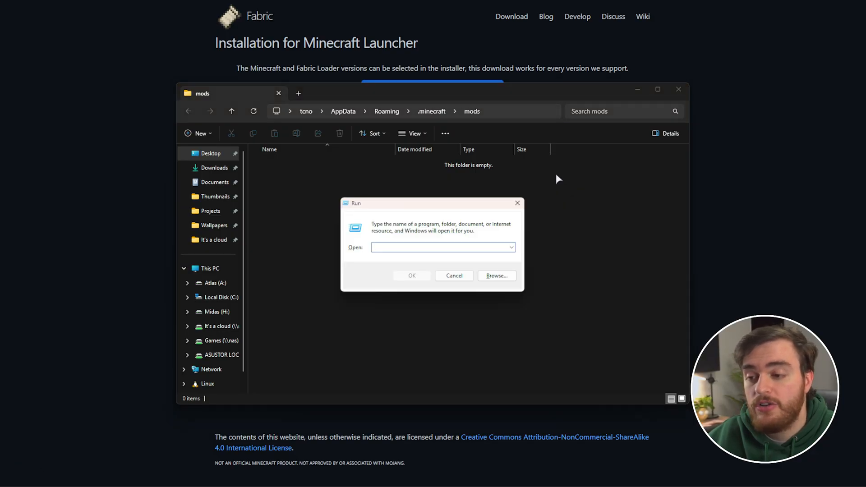
{"action": "mouse_move", "coordinate": [493, 209]}
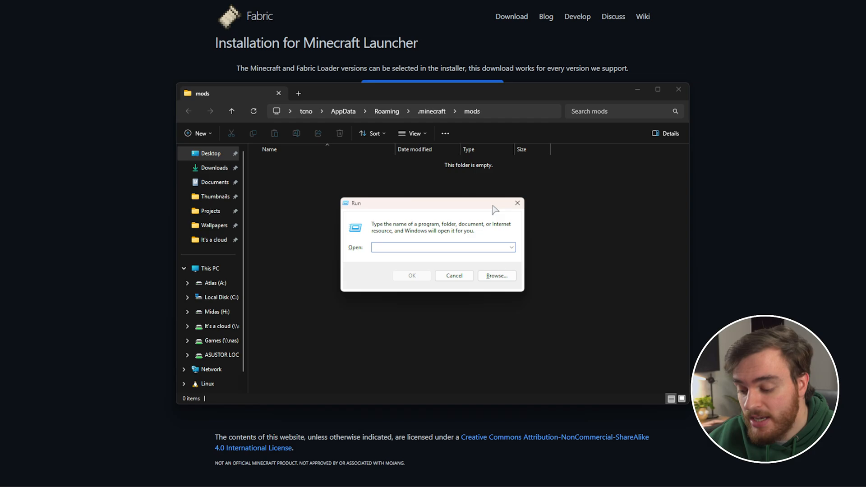
{"action": "type", "text": "%AppData%\\.min"}
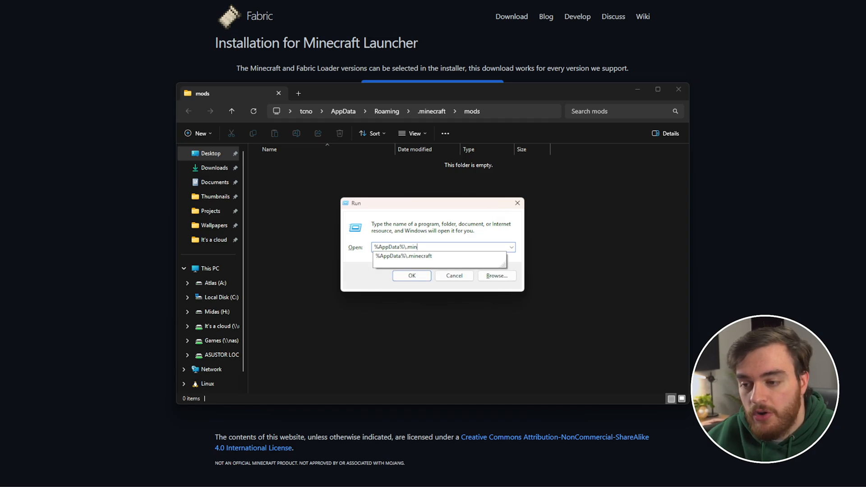
{"action": "left_click", "coordinate": [411, 275]}
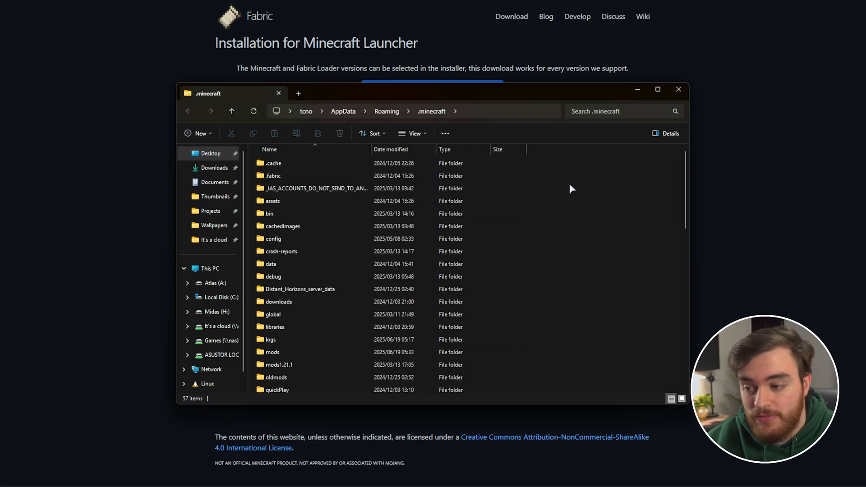
Enter the empty mods folder inside .minecraft.
{"action": "left_click", "coordinate": [271, 352]}
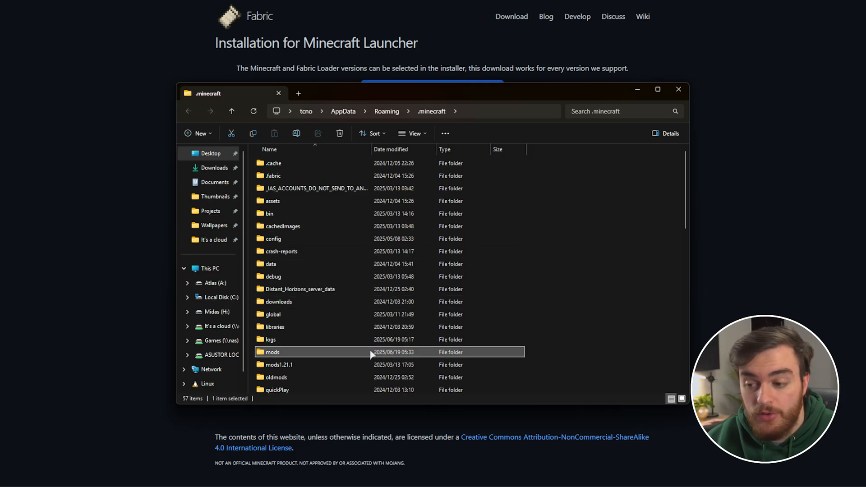
{"action": "mouse_move", "coordinate": [541, 190]}
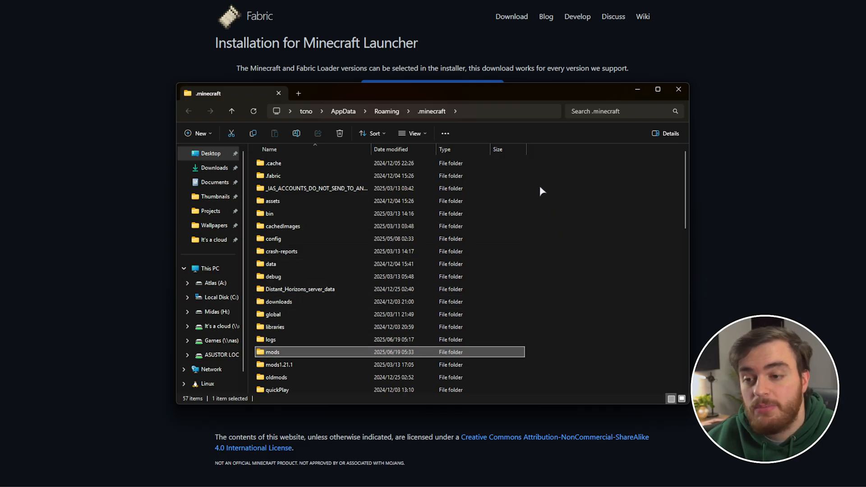
{"action": "right_click", "coordinate": [541, 190]}
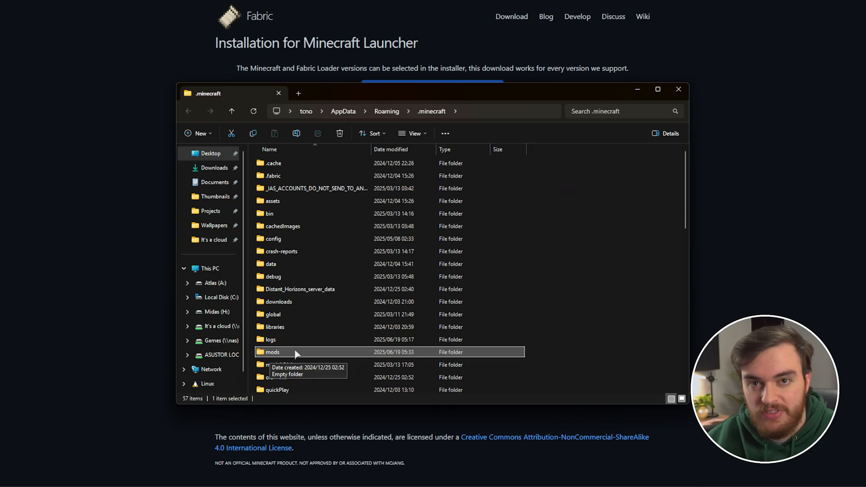
{"action": "double_click", "coordinate": [271, 352]}
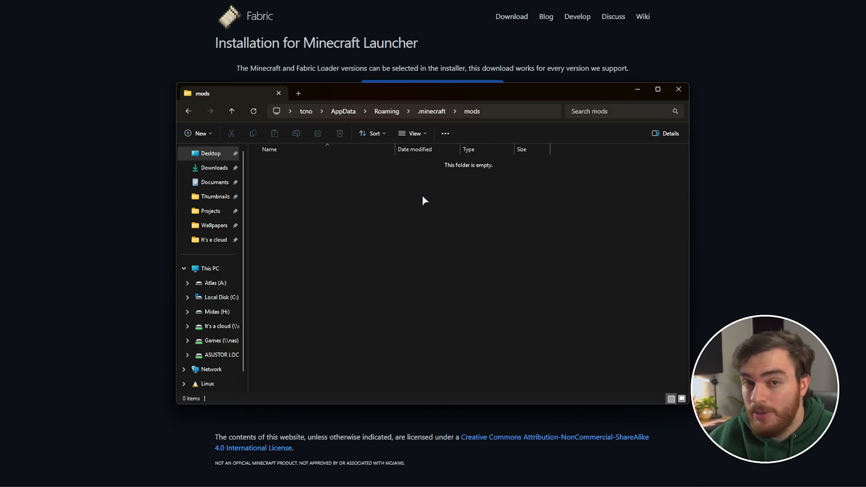
{"action": "mouse_move", "coordinate": [412, 254]}
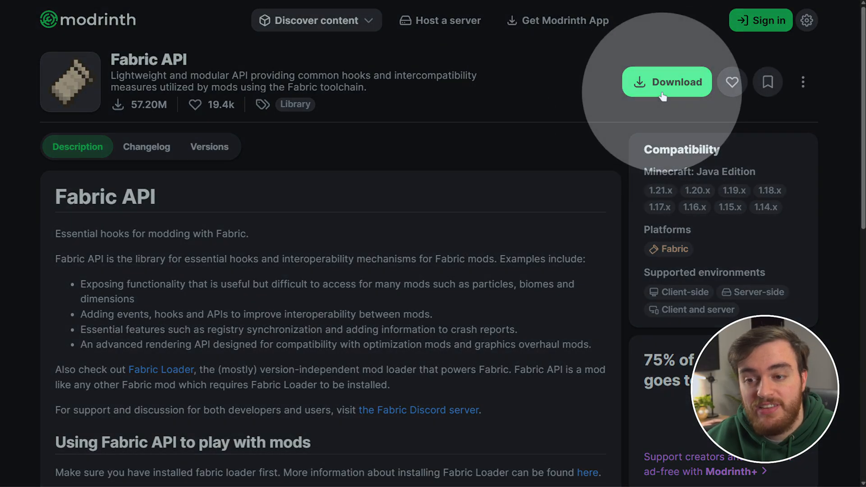
Download the Fabric API build for 1.21.6 and paste the jar into the mods folder.
{"action": "left_click", "coordinate": [666, 82]}
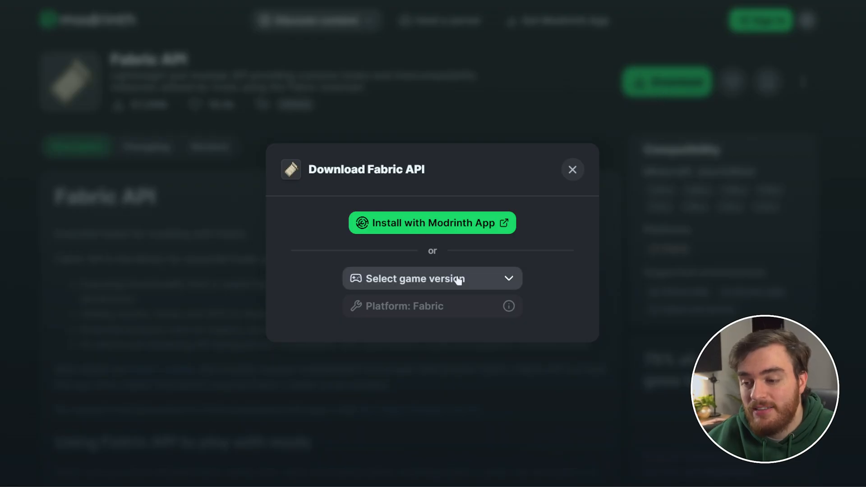
{"action": "left_click", "coordinate": [433, 278]}
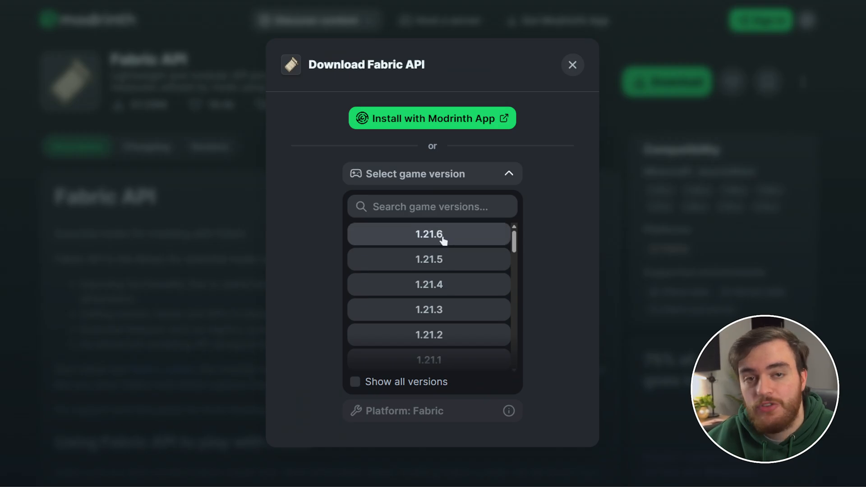
{"action": "left_click", "coordinate": [428, 234]}
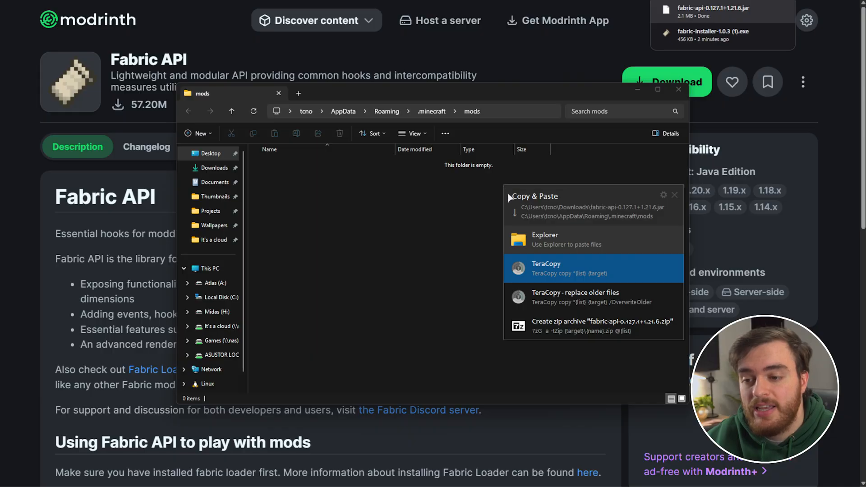
{"action": "left_click", "coordinate": [563, 268]}
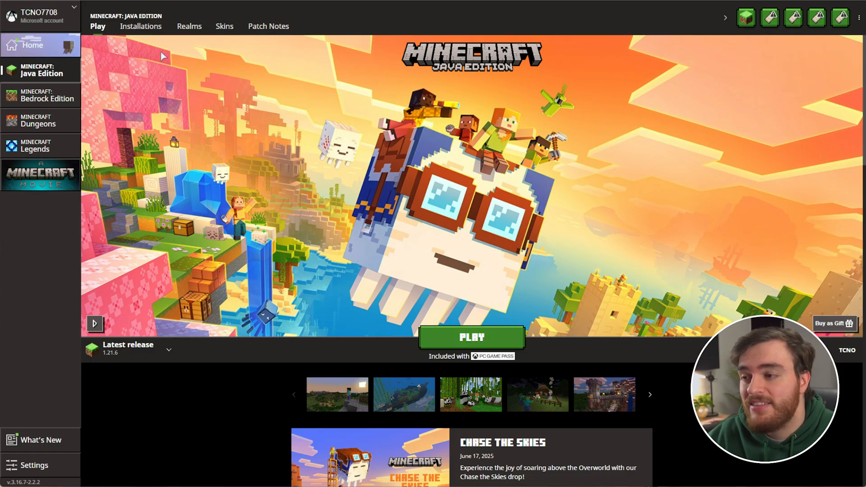
Show the installations list, cancel a new installation, and edit the fabric-loader-1.21.6 profile.
{"action": "left_click", "coordinate": [141, 26]}
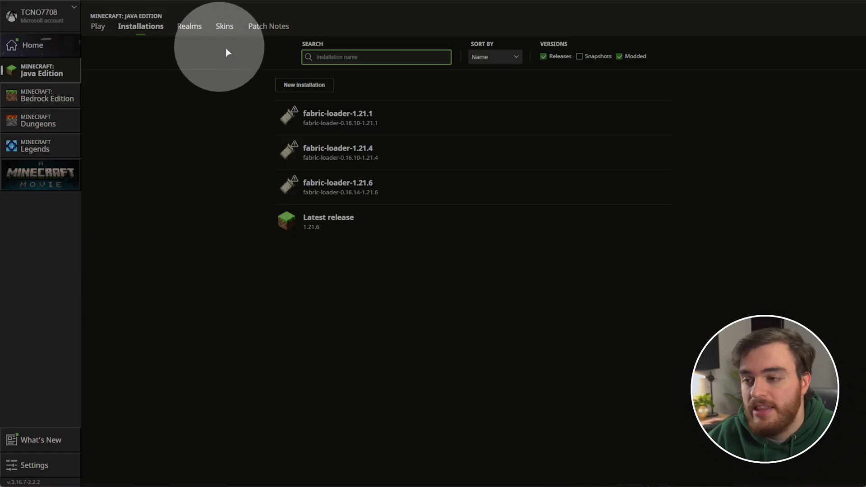
{"action": "left_click", "coordinate": [303, 84]}
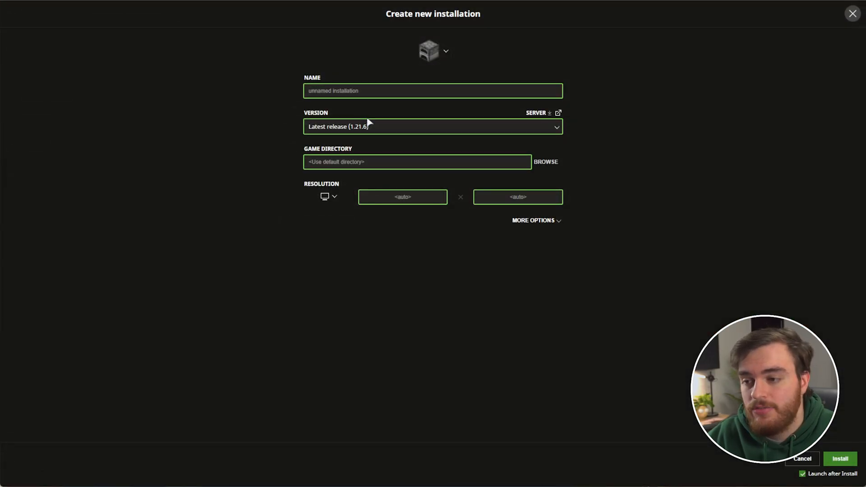
{"action": "left_click", "coordinate": [432, 126]}
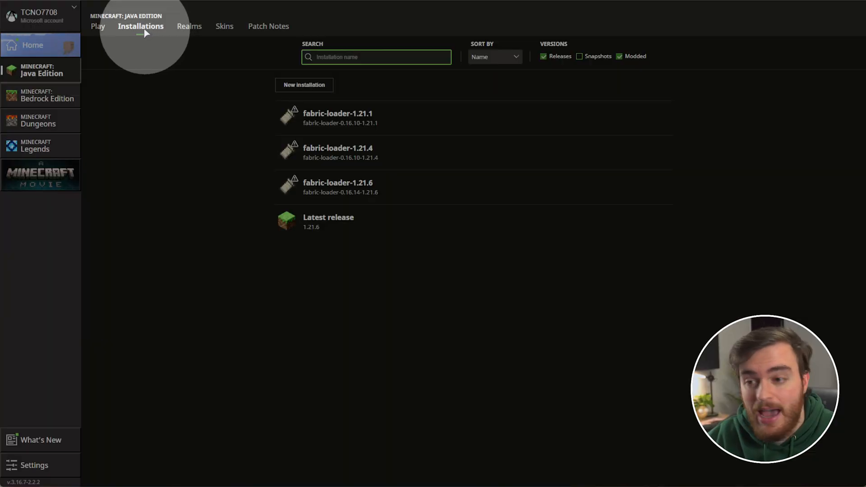
{"action": "mouse_move", "coordinate": [364, 188]}
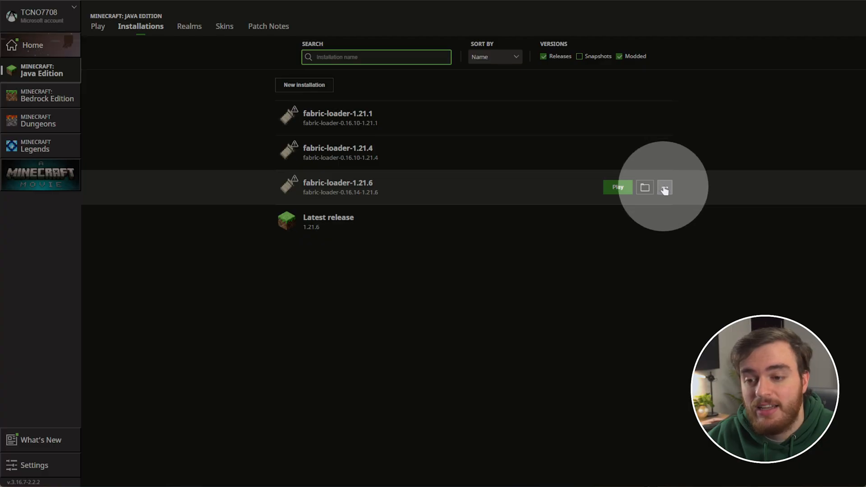
{"action": "left_click", "coordinate": [664, 187]}
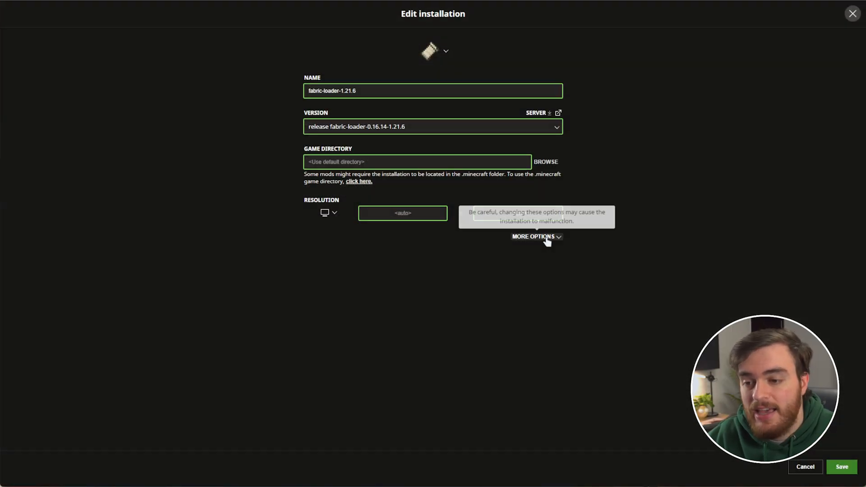
Reveal More Options and select the 2G value of -Xmx2G in the JVM arguments.
{"action": "left_click", "coordinate": [533, 237]}
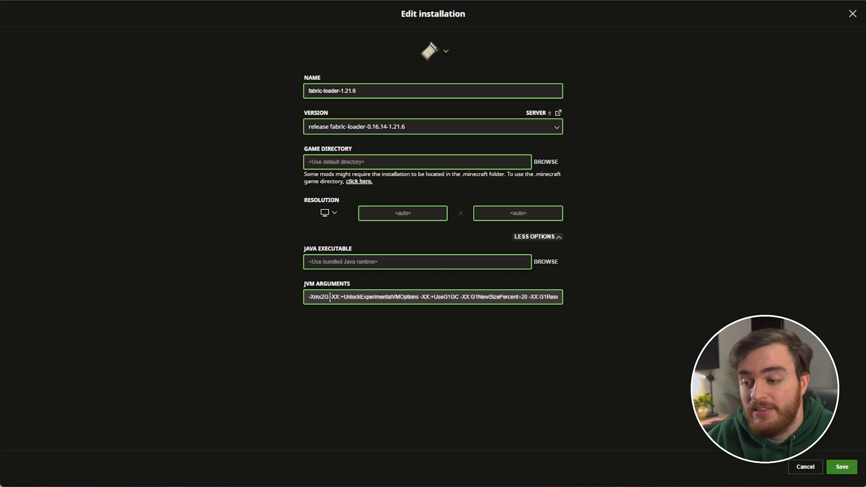
{"action": "double_click", "coordinate": [318, 297]}
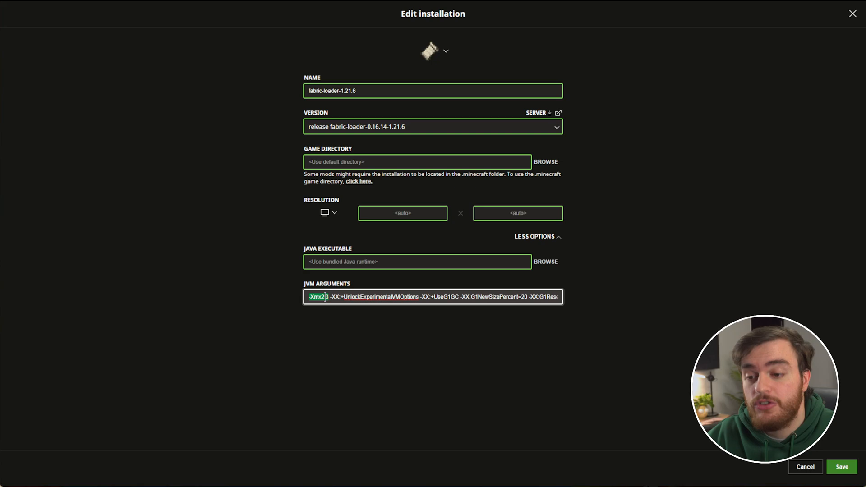
{"action": "type", "text": "G"}
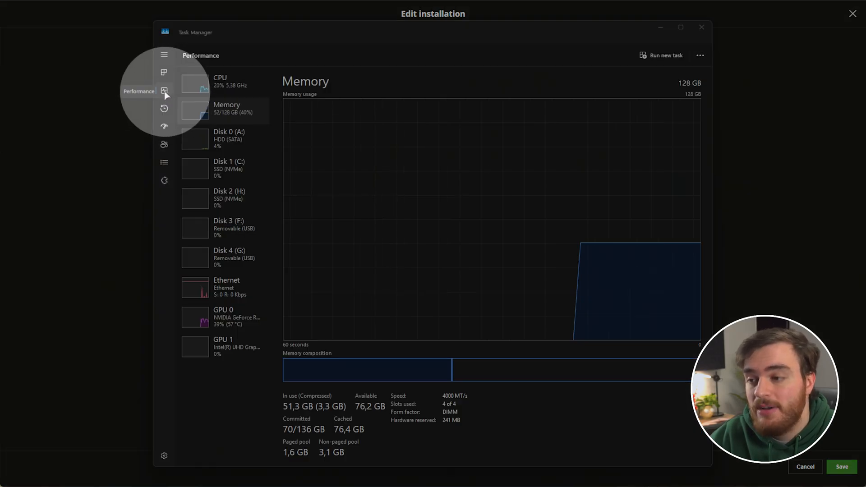
{"action": "mouse_move", "coordinate": [354, 138]}
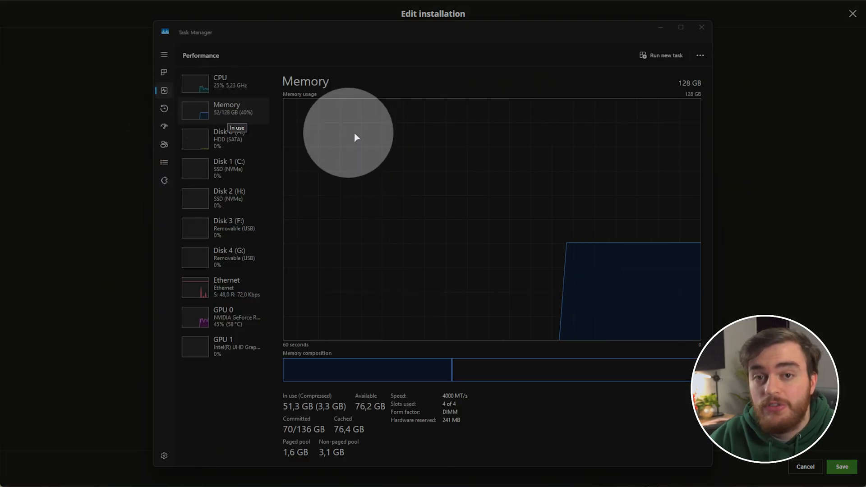
{"action": "mouse_move", "coordinate": [301, 395]}
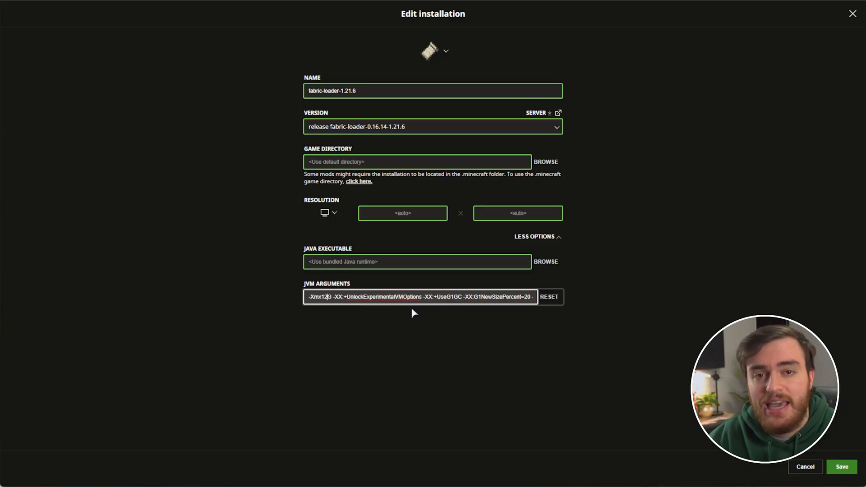
Save the 12 GB memory setting and launch fabric-loader-1.21.6, accepting the modded-installation warning.
{"action": "left_click", "coordinate": [841, 467]}
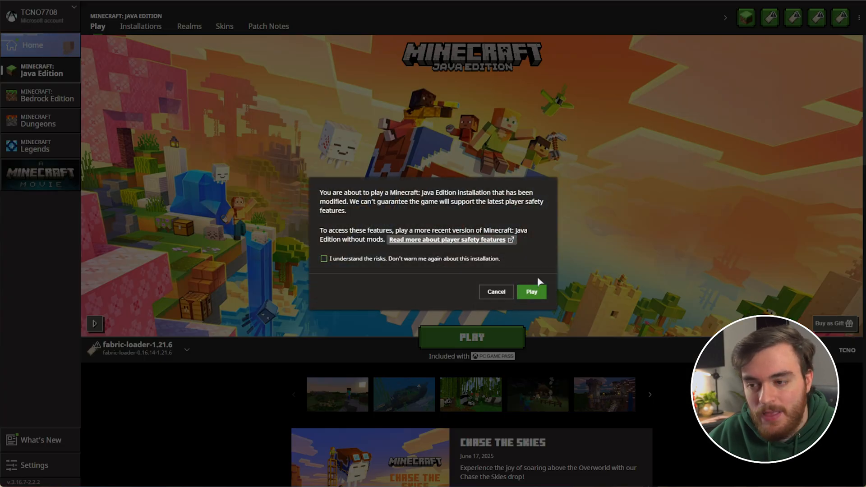
{"action": "left_click", "coordinate": [531, 292]}
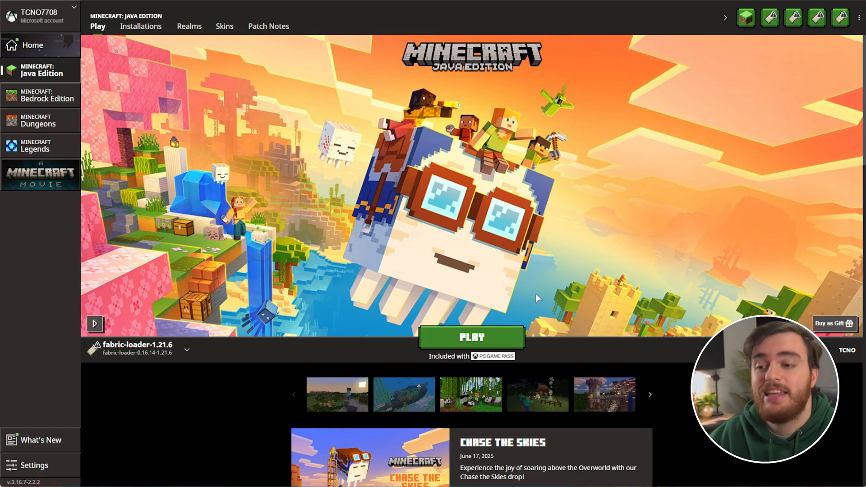
{"action": "left_click", "coordinate": [470, 337]}
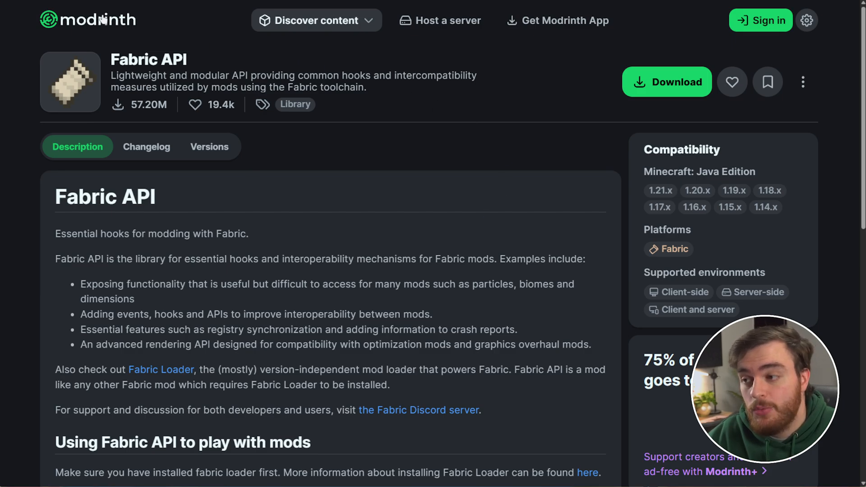
Browse Modrinth's mod catalogue filtered to game version 1.21.6.
{"action": "left_click", "coordinate": [87, 20]}
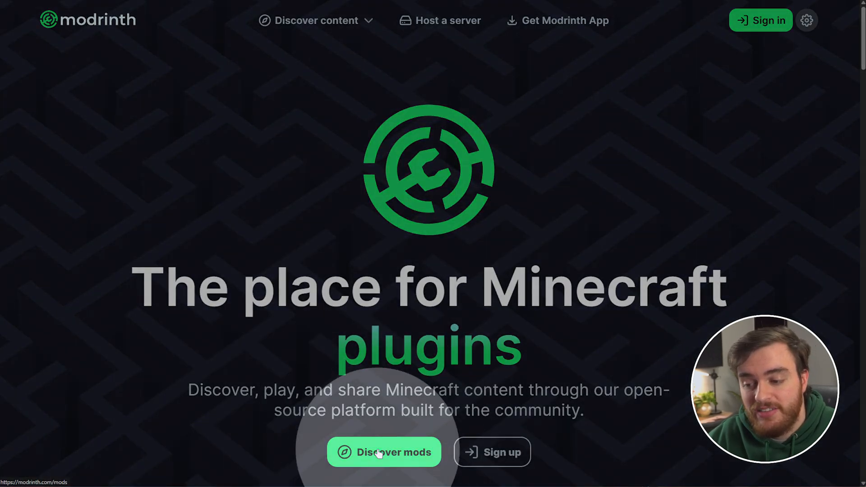
{"action": "left_click", "coordinate": [383, 452]}
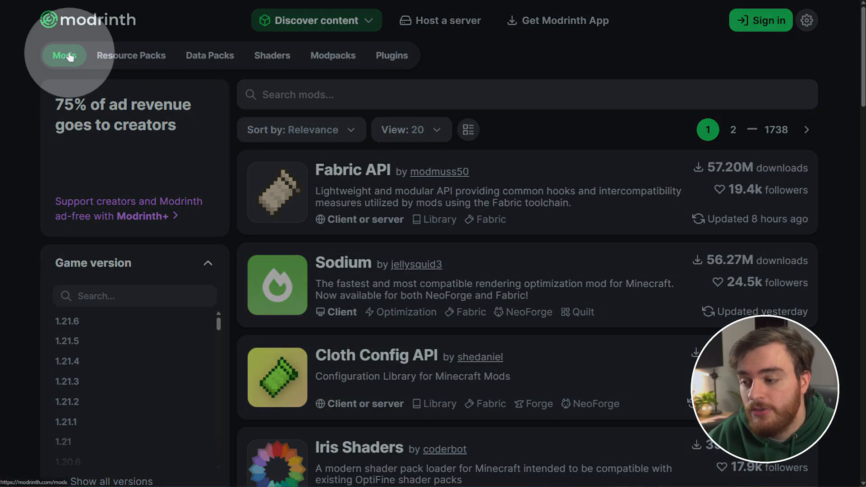
{"action": "left_click", "coordinate": [67, 321]}
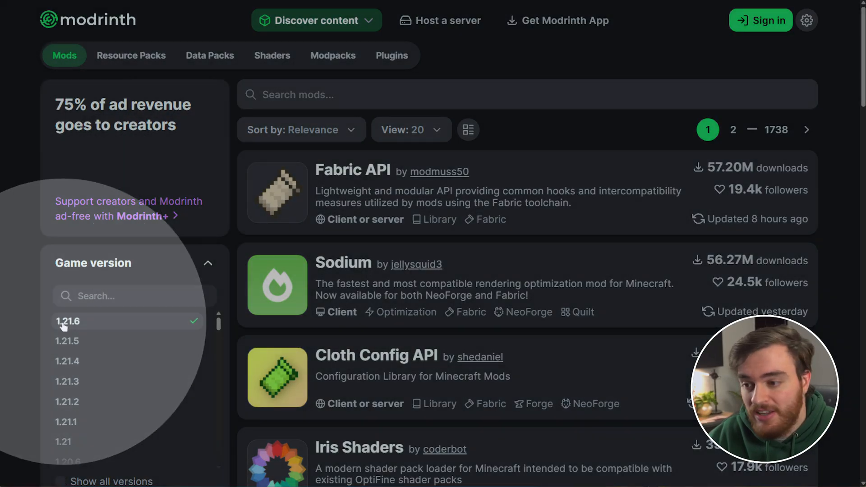
Locate Mod Menu in the filtered list and bring up its project page.
{"action": "scroll", "scroll_direction": "down", "scroll_amount": 3}
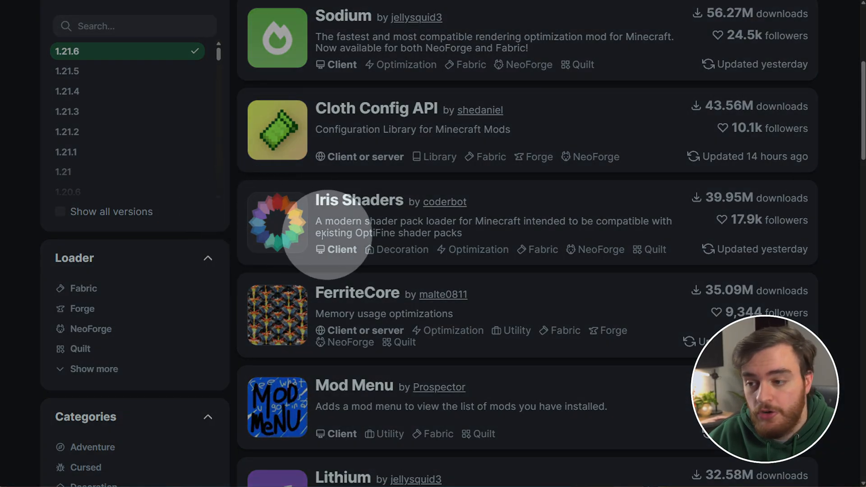
{"action": "scroll", "scroll_direction": "down", "scroll_amount": 3}
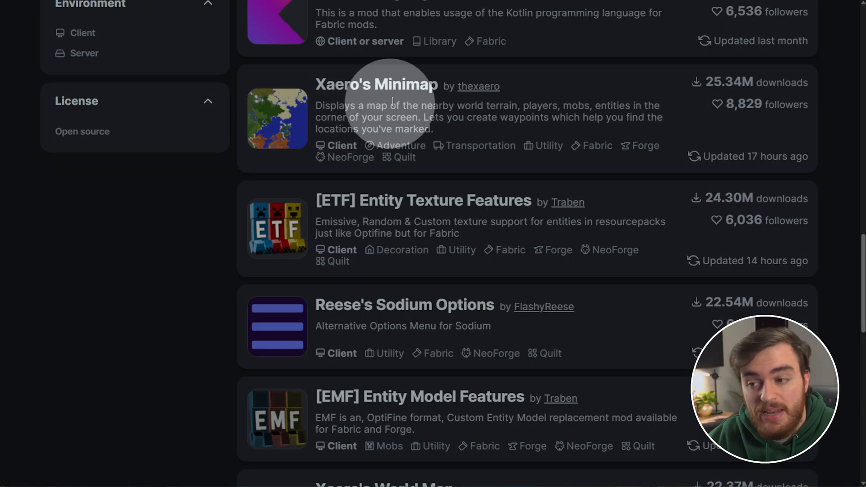
{"action": "scroll", "scroll_direction": "down", "scroll_amount": 3}
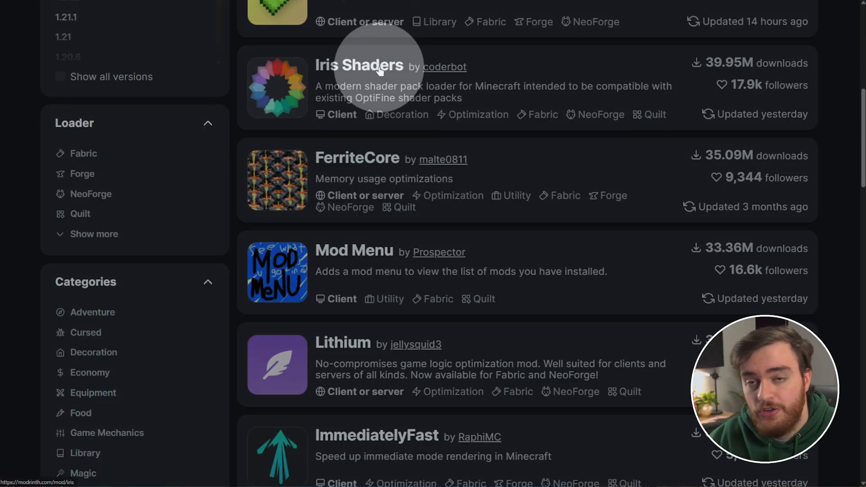
{"action": "left_click", "coordinate": [354, 250]}
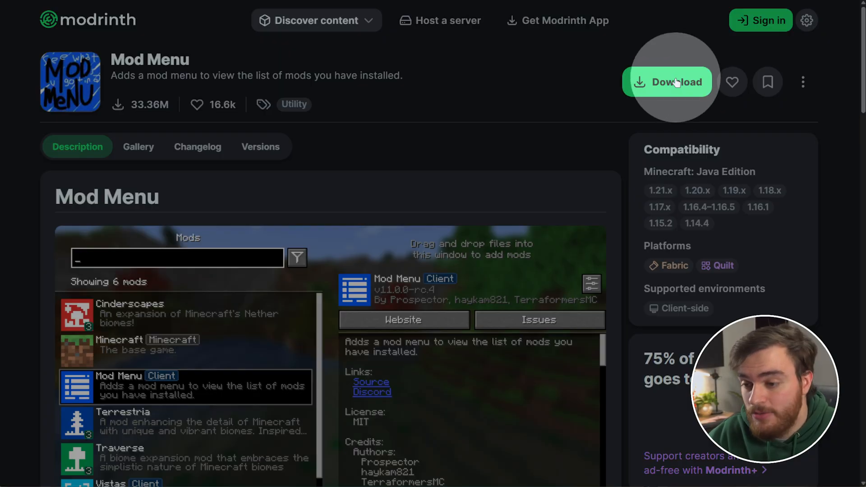
Download the 1.21.6 Fabric builds of Mod Menu and Iris Shaders.
{"action": "left_click", "coordinate": [666, 82]}
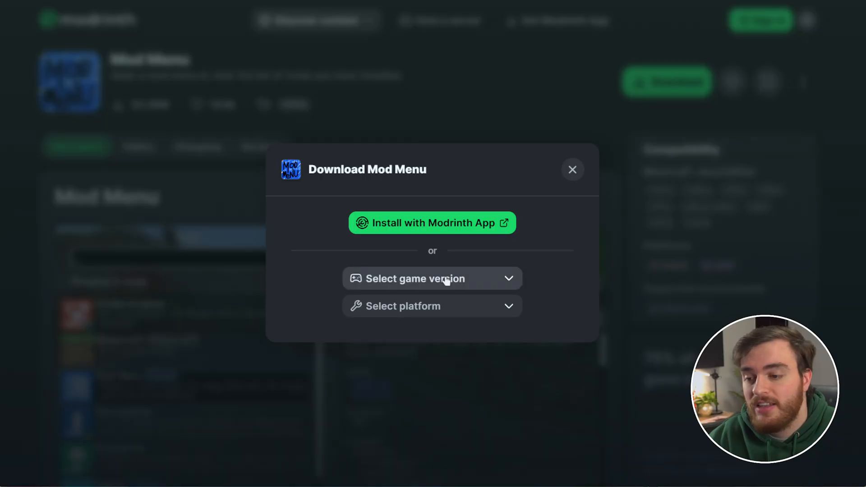
{"action": "left_click", "coordinate": [433, 279]}
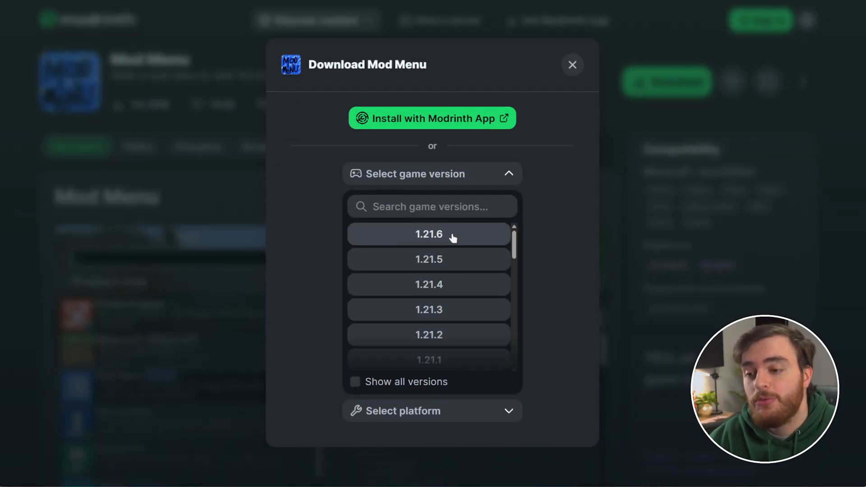
{"action": "left_click", "coordinate": [429, 233]}
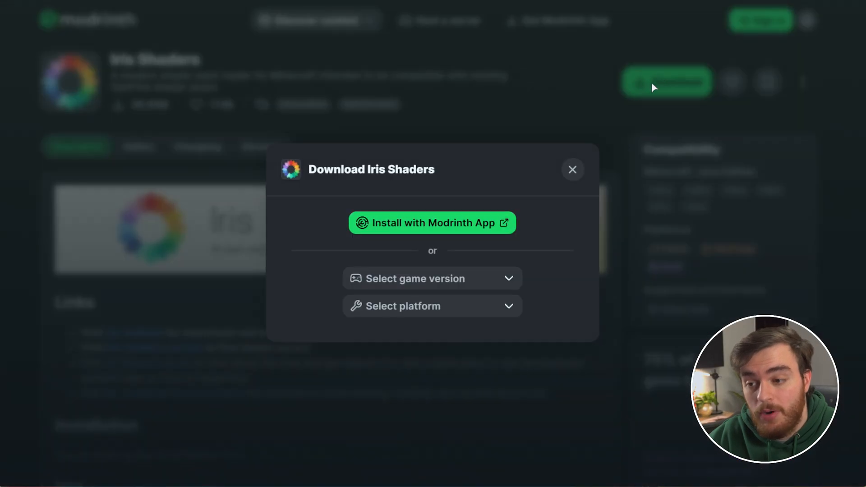
{"action": "left_click", "coordinate": [572, 170]}
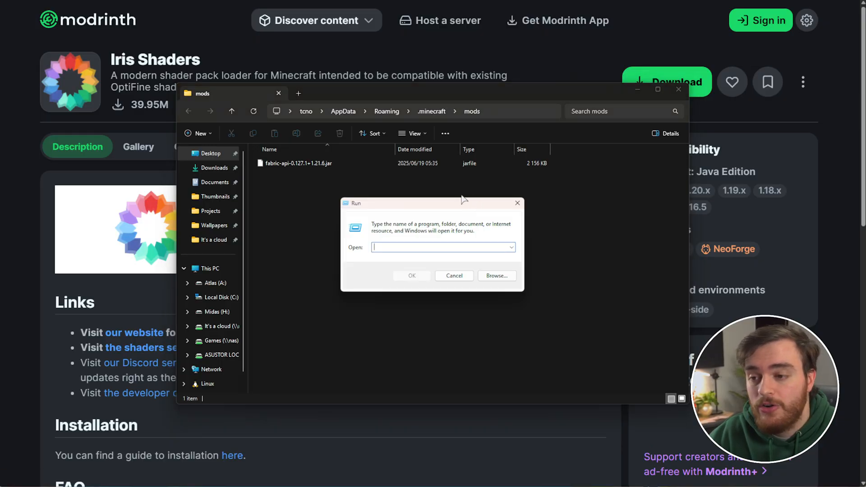
Dismiss the Run prompt and navigate to %AppData%\.minecraft\mods in File Explorer.
{"action": "left_click", "coordinate": [453, 275]}
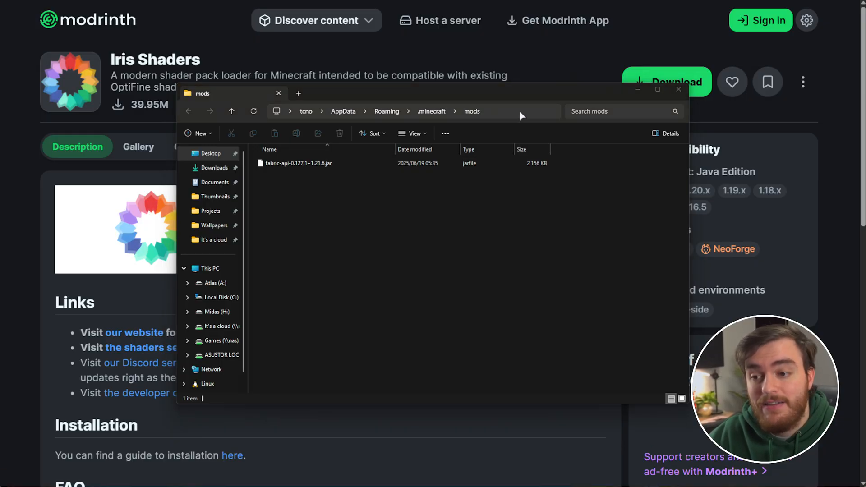
{"action": "left_click", "coordinate": [386, 110]}
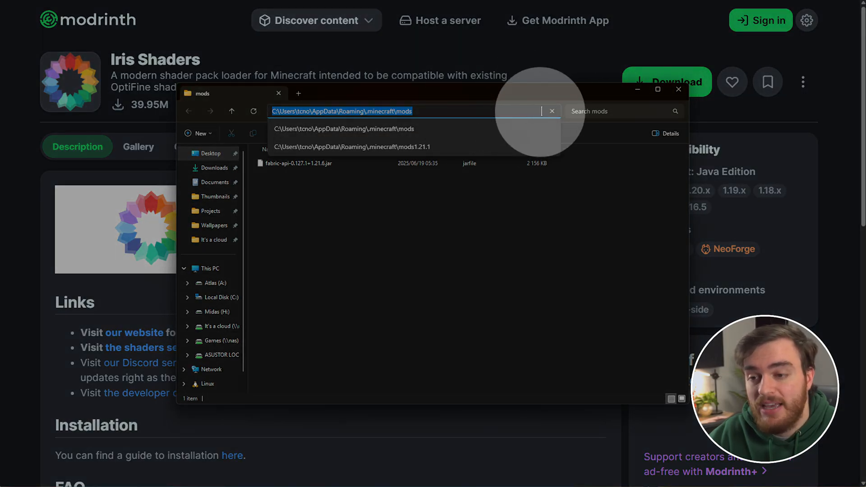
{"action": "type", "text": "%AppData%\\"}
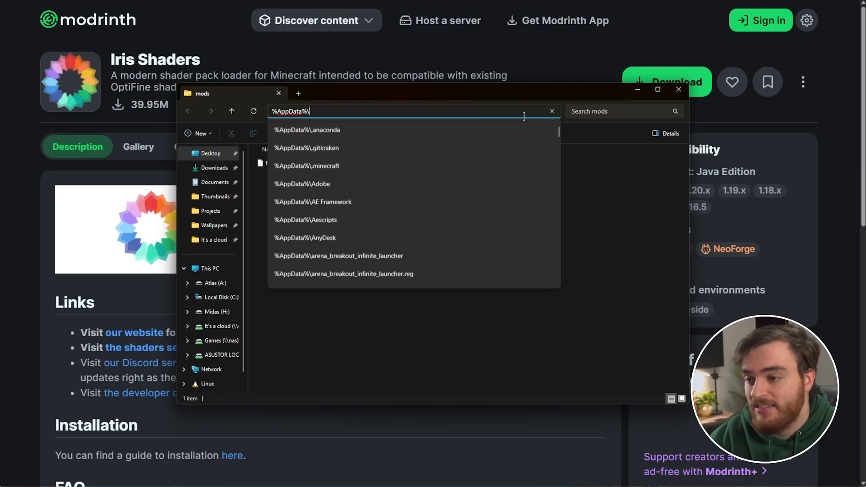
{"action": "key", "text": "Enter"}
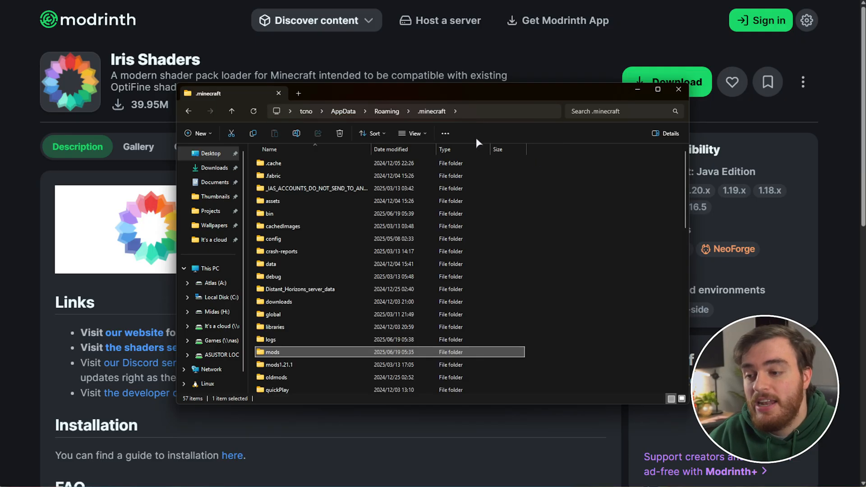
{"action": "double_click", "coordinate": [270, 352]}
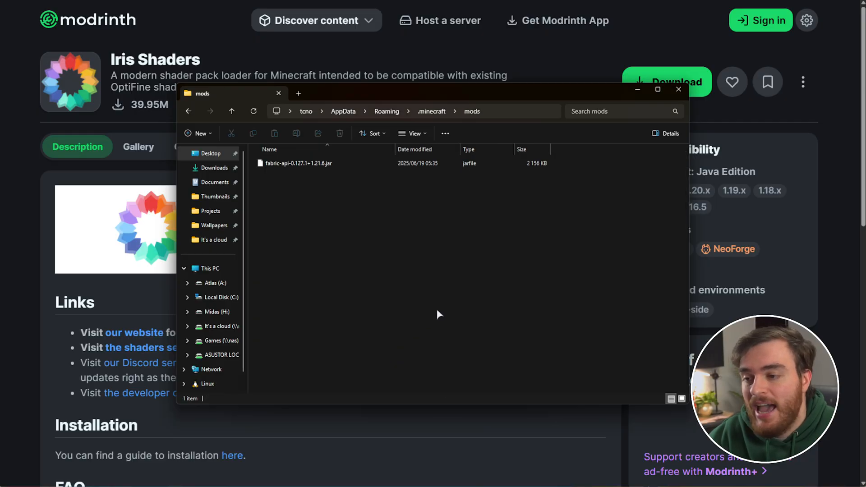
Drag the Mod Menu and Iris jars into the mods folder beside Fabric API.
{"action": "left_click_drag", "start_coordinate": [381, 182], "coordinate": [438, 315]}
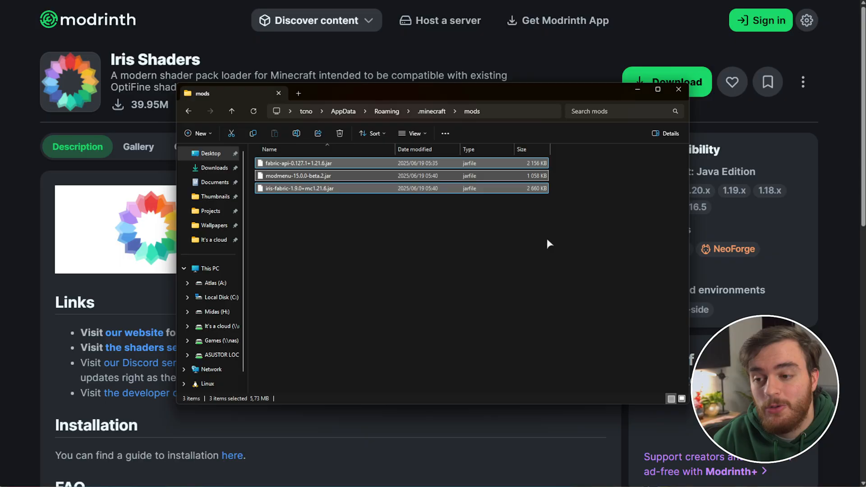
{"action": "left_click", "coordinate": [678, 89]}
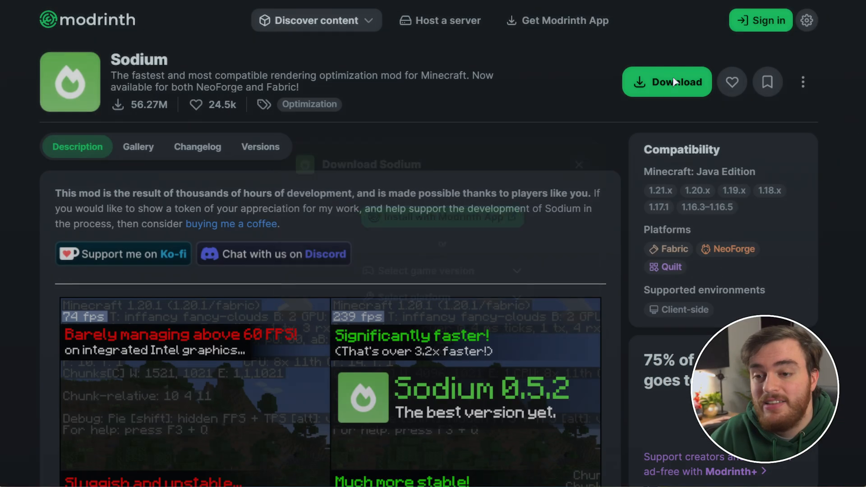
Download the Sodium build for Minecraft 1.21.6 on Fabric from Modrinth.
{"action": "left_click", "coordinate": [667, 82]}
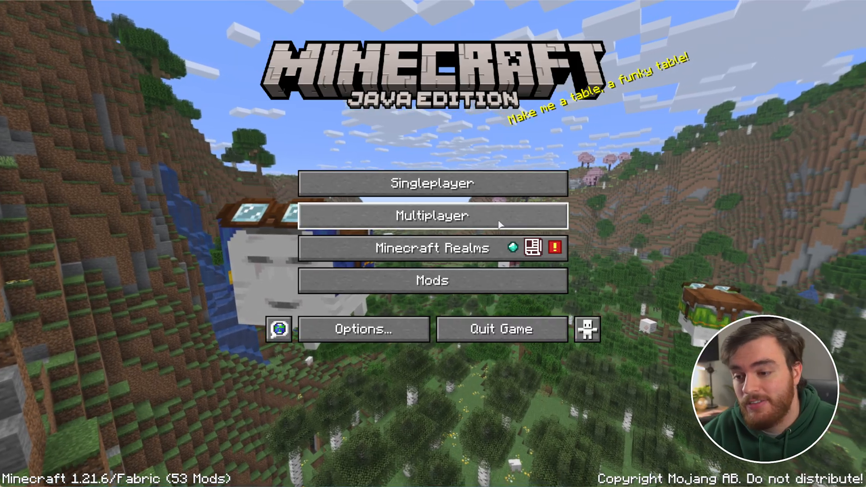
Create a new Creative singleplayer world and load into it with shaders active.
{"action": "left_click", "coordinate": [432, 280]}
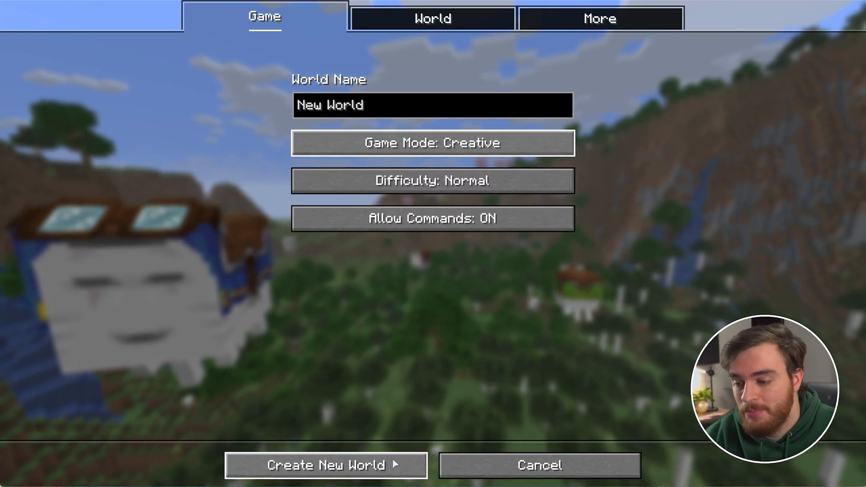
{"action": "left_click", "coordinate": [326, 465]}
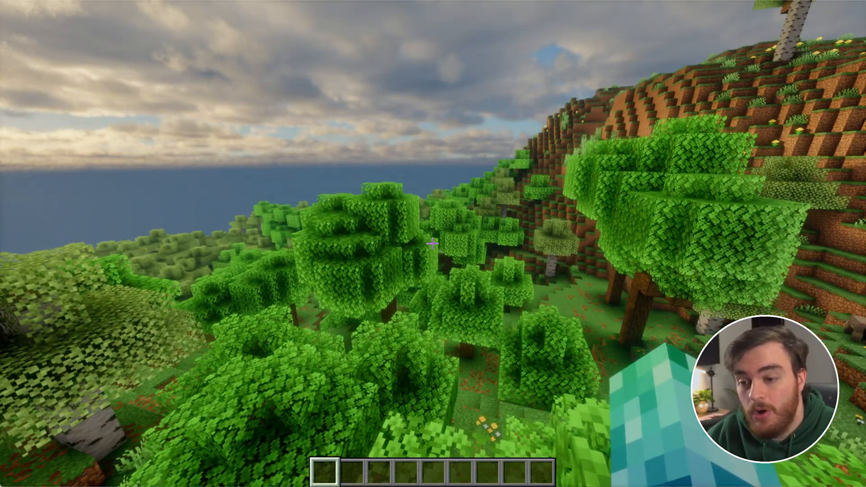
{"action": "mouse_move", "coordinate": [432, 244]}
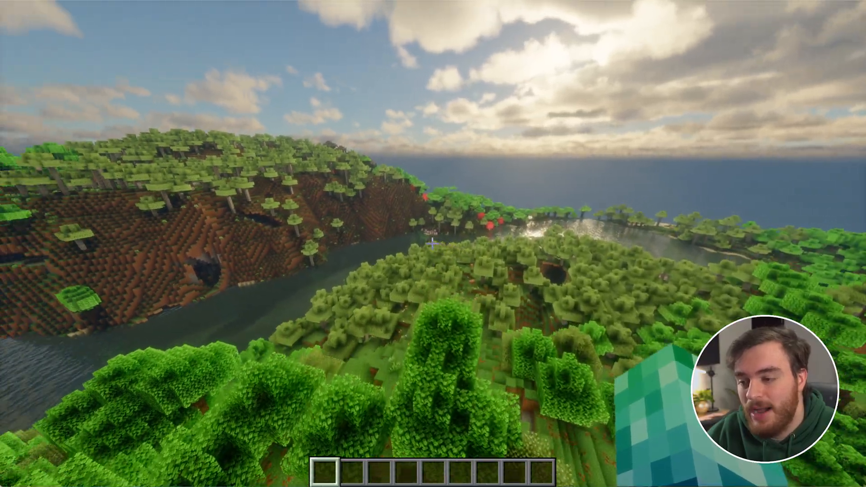